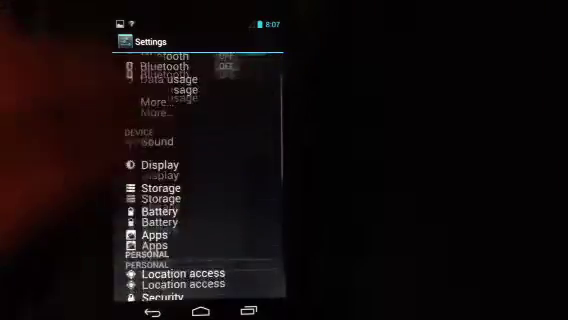
# - Scroll the Settings list down to System and go into Accessibility
pyautogui.scroll(-3)
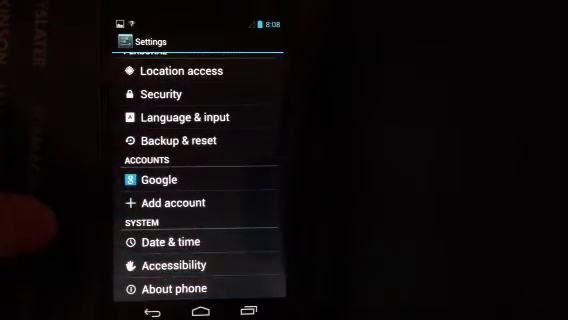
pyautogui.click(172, 264)
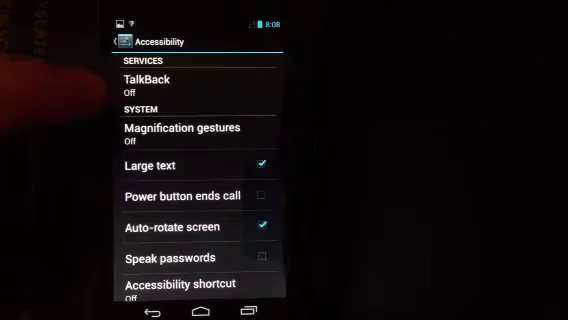
# - Open Magnification gestures and flip its toggle from OFF to ON
pyautogui.click(196, 128)
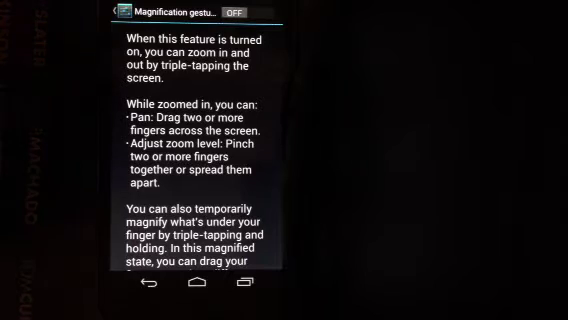
pyautogui.click(267, 11)
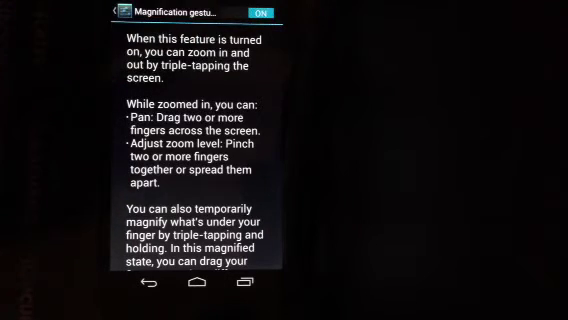